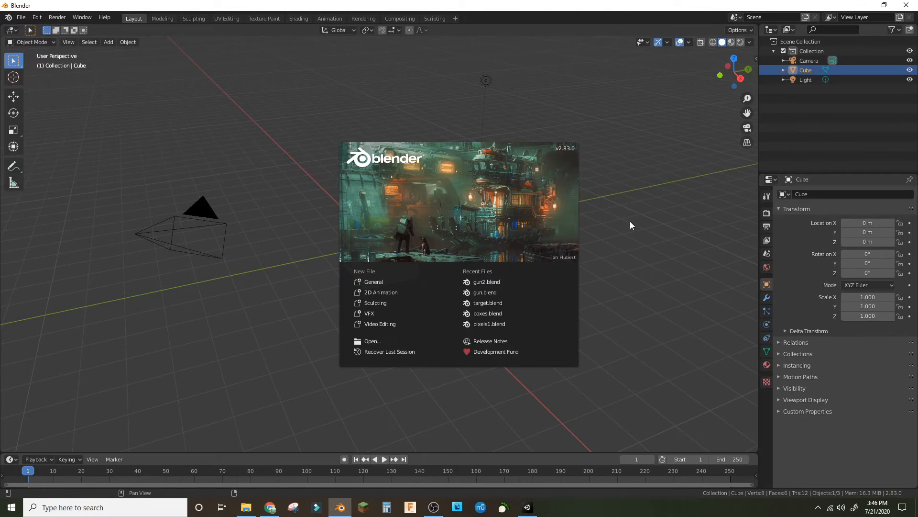
mouse_move(632, 223)
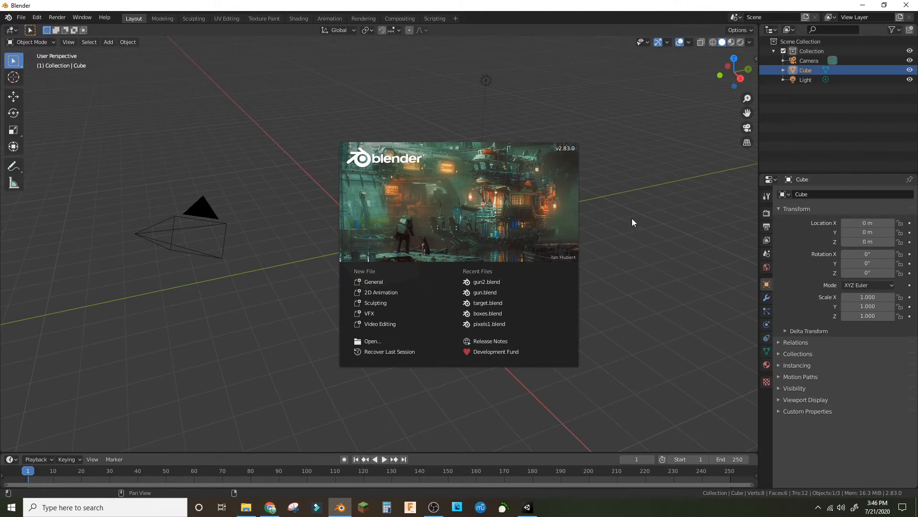
mouse_move(706, 145)
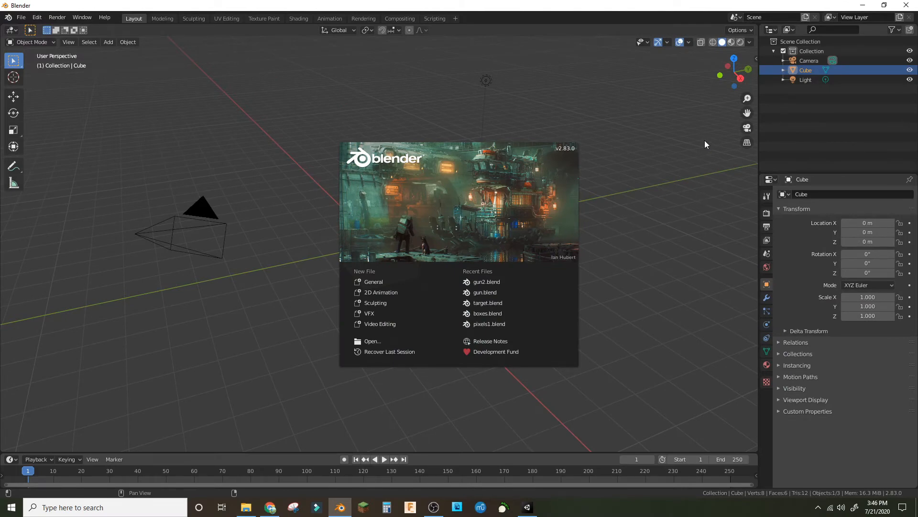
mouse_move(661, 101)
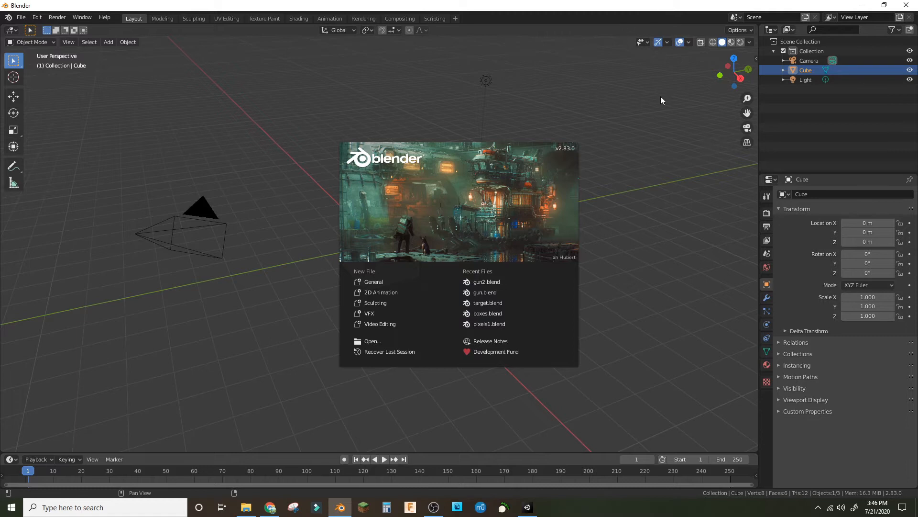
mouse_move(666, 117)
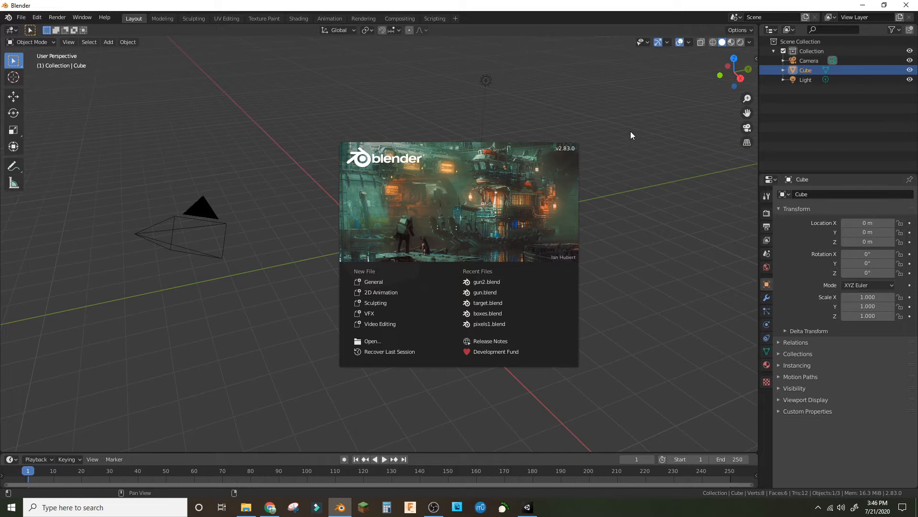
mouse_move(620, 167)
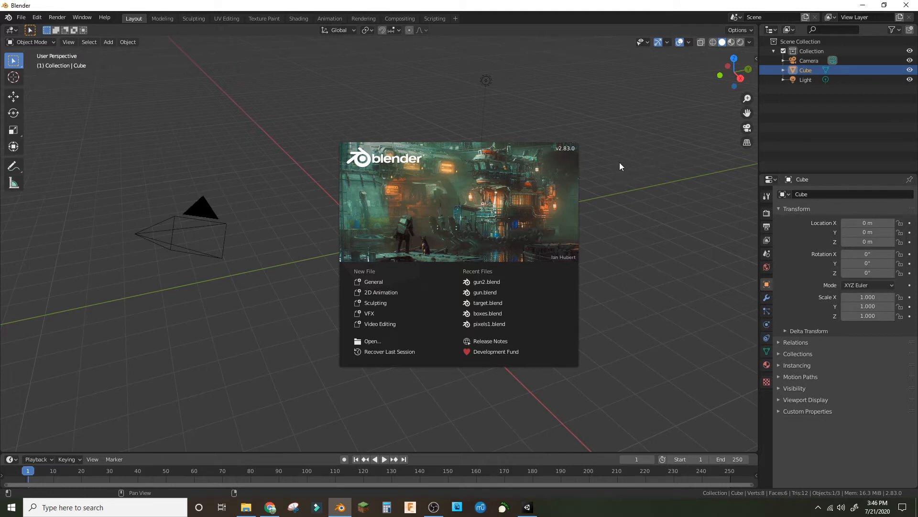
mouse_move(606, 161)
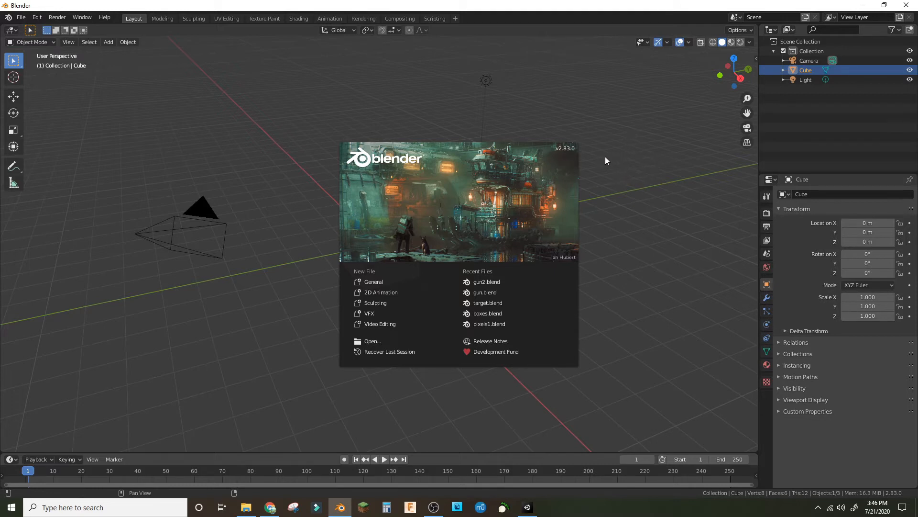
mouse_move(605, 143)
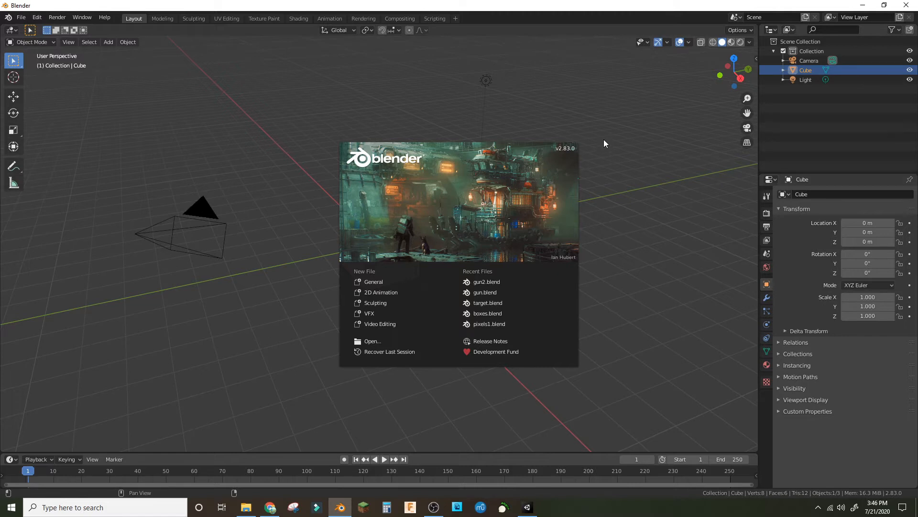
mouse_move(607, 120)
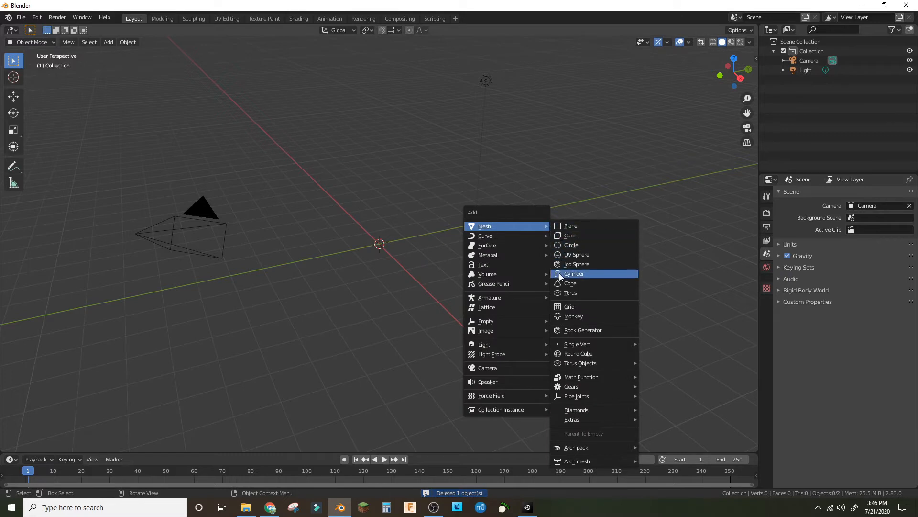
Add a cylinder mesh with 16 vertices and a depth of 0.25 m in place of the cube.
left_click(574, 274)
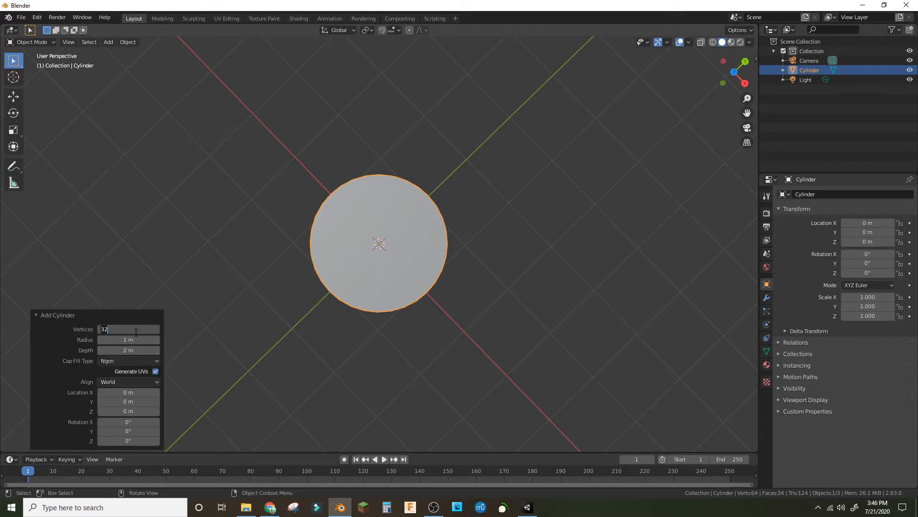
type("16")
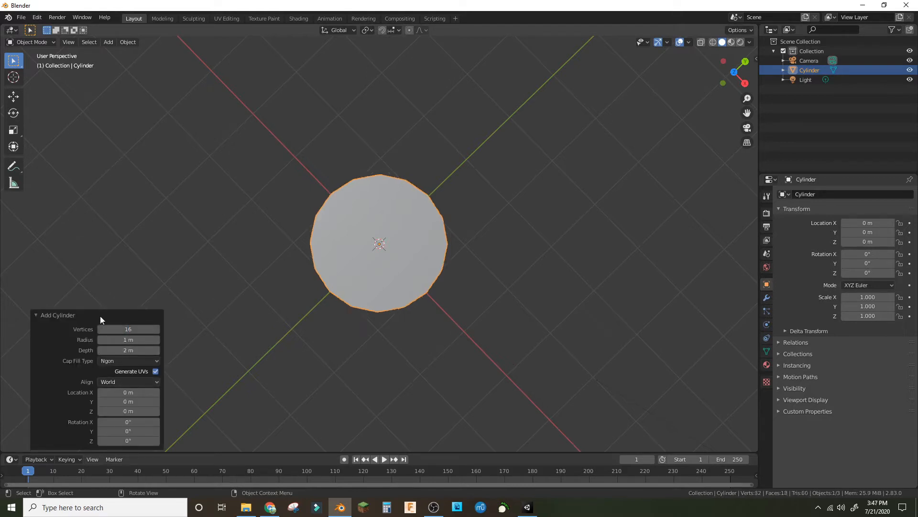
left_click(128, 350)
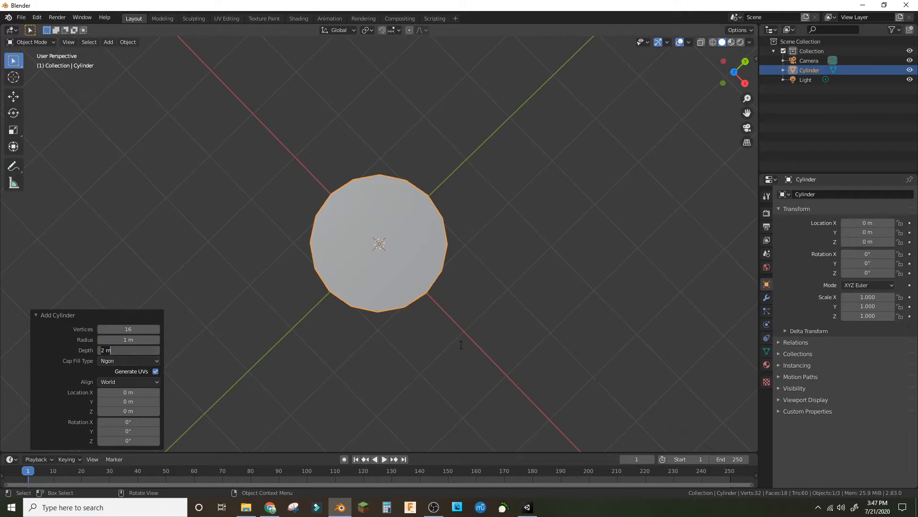
left_click_drag(128, 350, 128, 350)
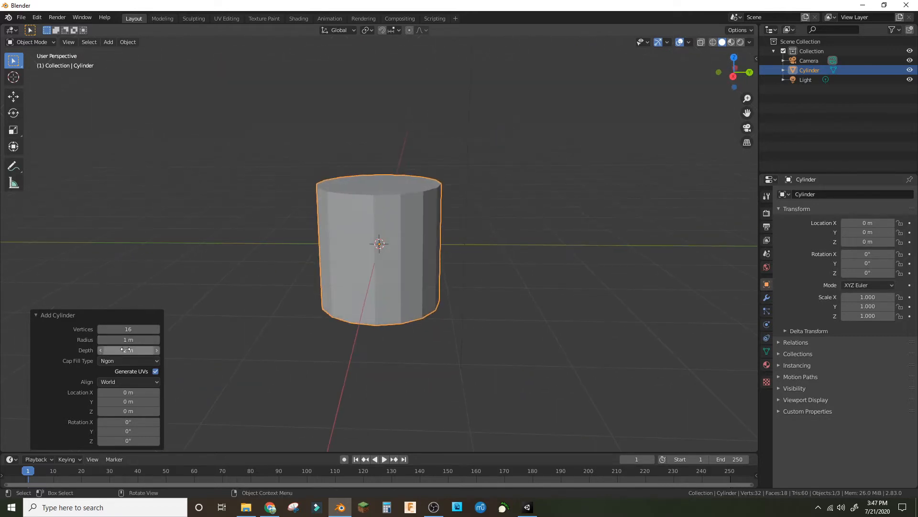
left_click_drag(140, 350, 123, 350)
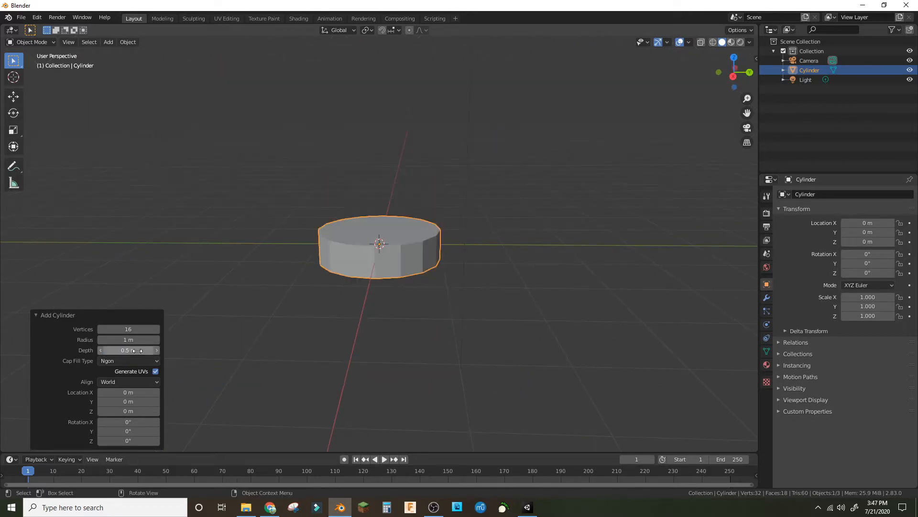
left_click(127, 350)
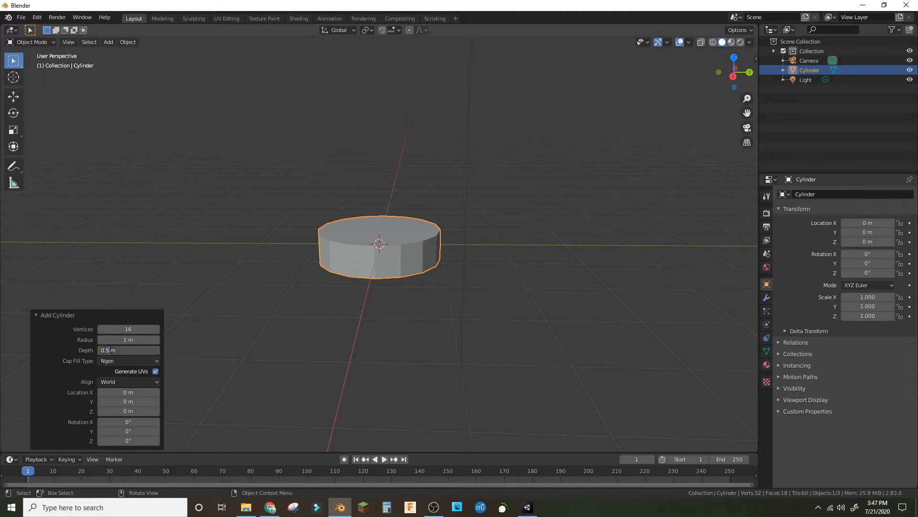
type("0.25")
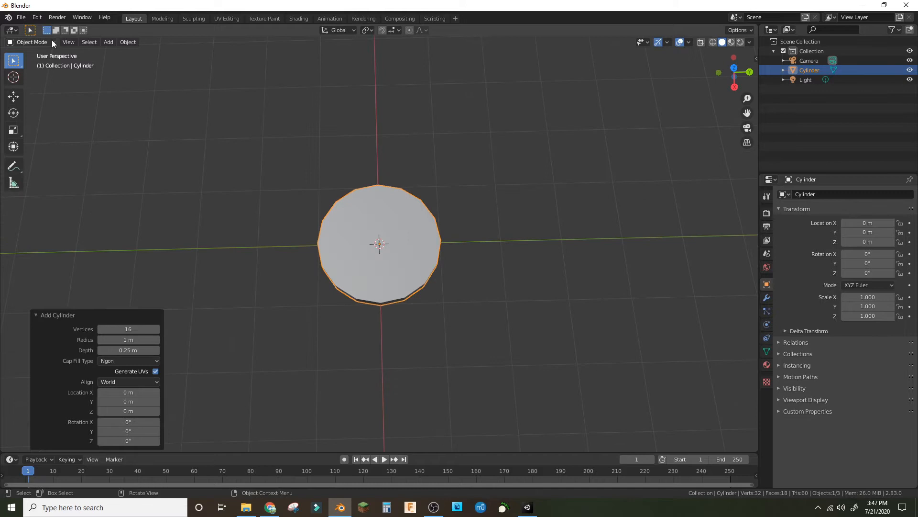
Inset the top face into concentric rings in Edit Mode and create Material.001.
key("Tab")
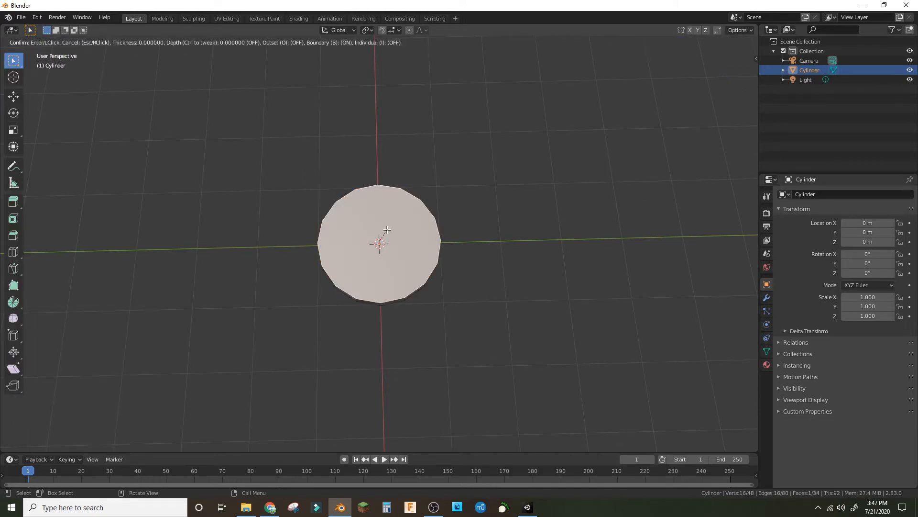
left_click(386, 229)
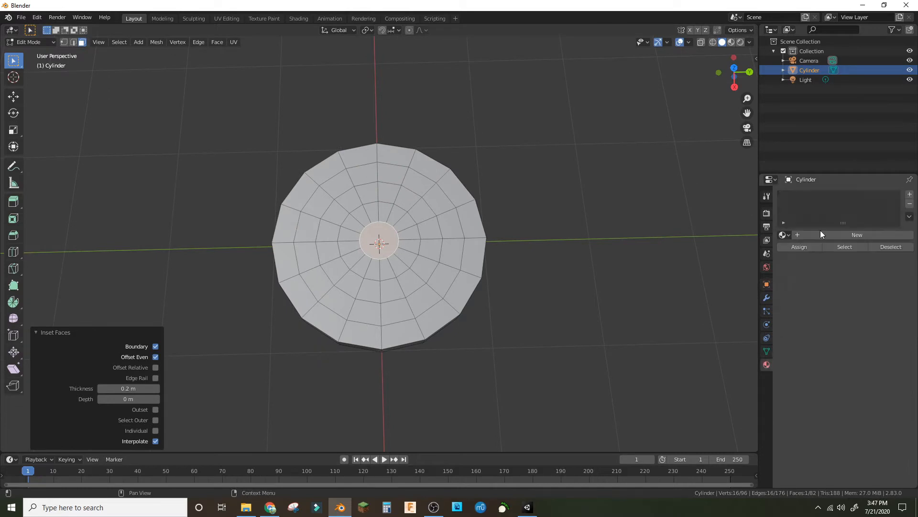
left_click(857, 235)
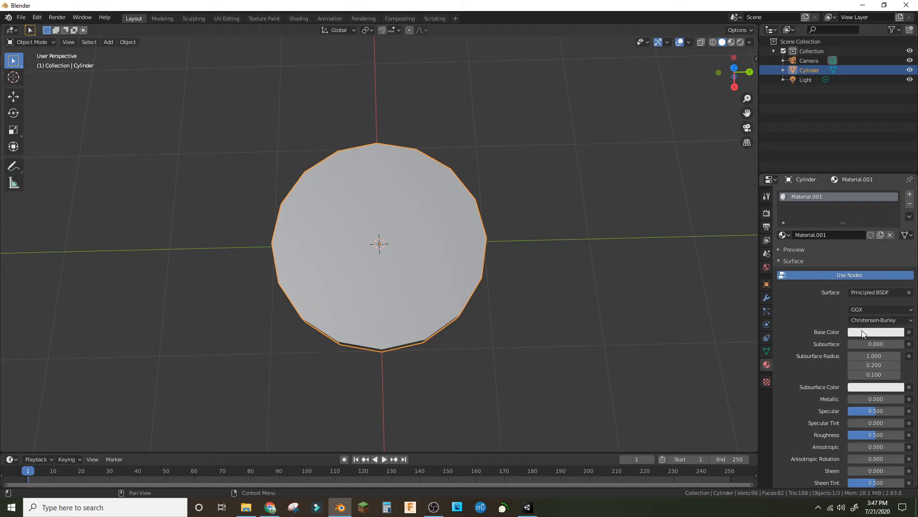
Adjust Material.001's base colour and add a red Material.002 in a second slot.
left_click(875, 332)
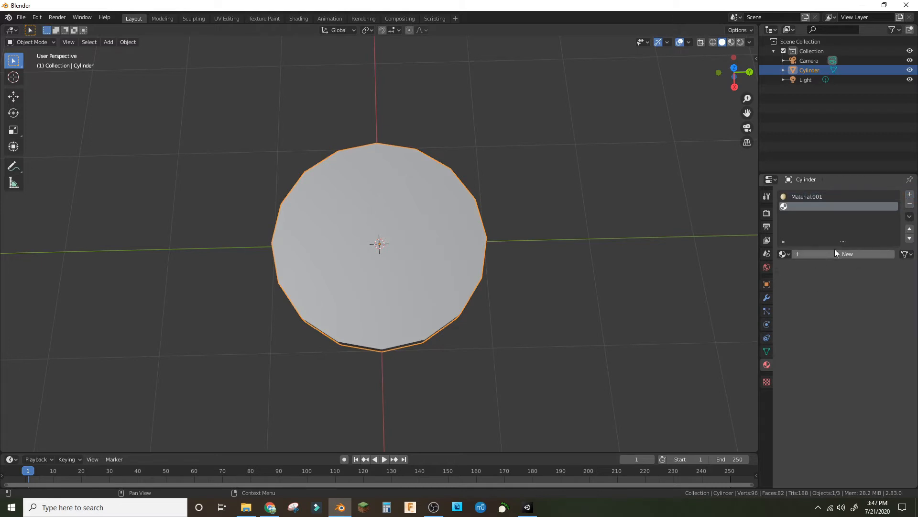
left_click(847, 254)
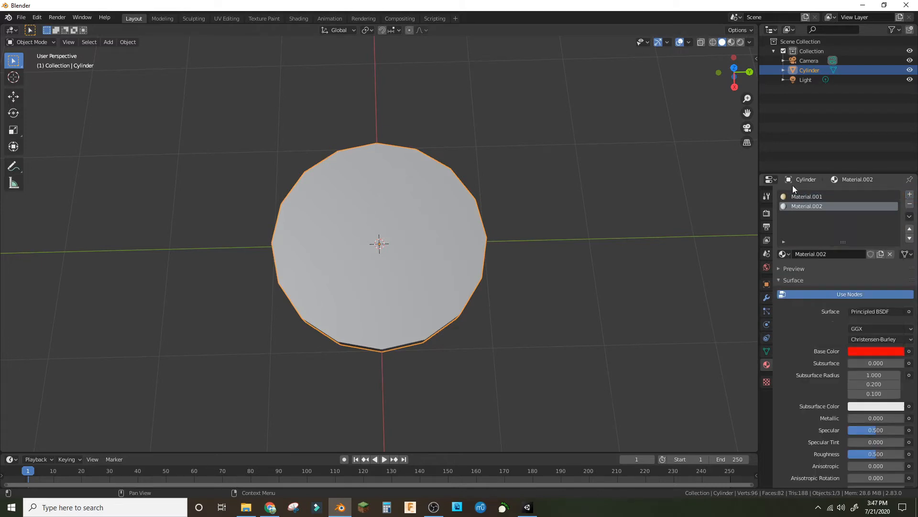
left_click(31, 41)
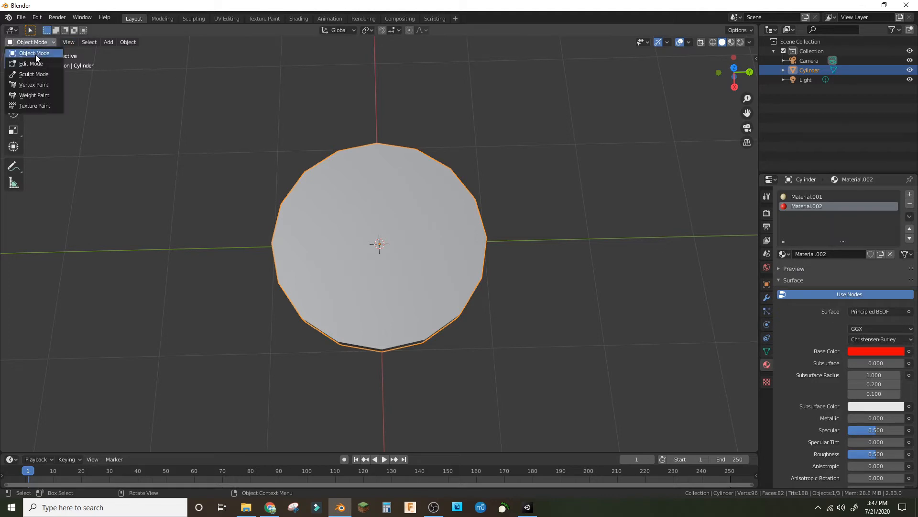
Assign red Material.002 to alternate face rings and add a white Material.003.
left_click(31, 63)
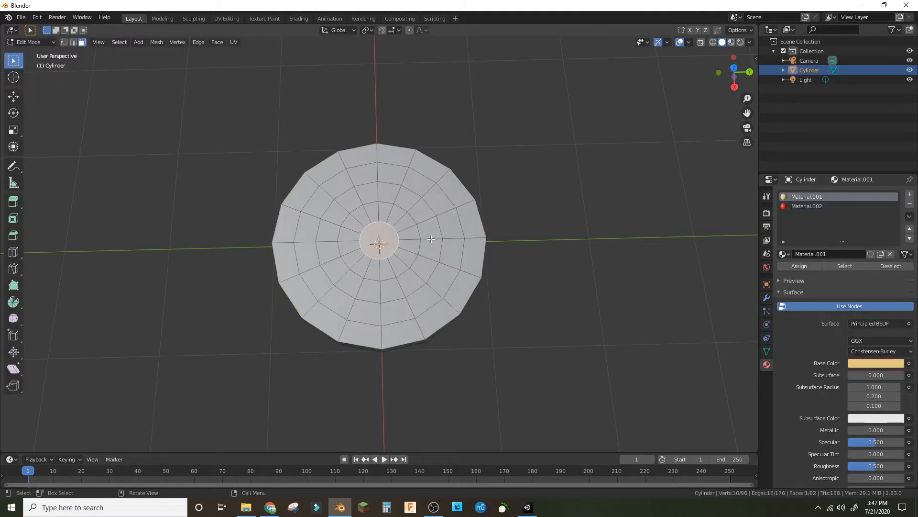
left_click(430, 246)
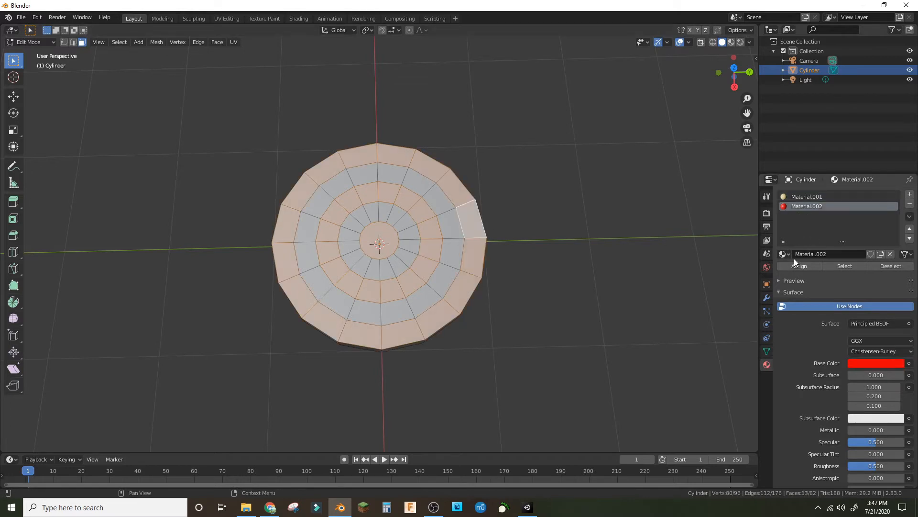
left_click(910, 194)
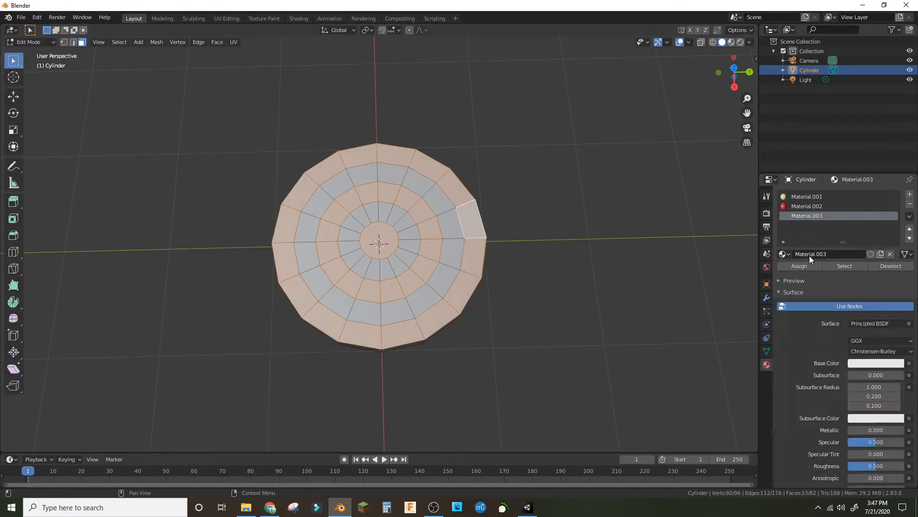
left_click(806, 196)
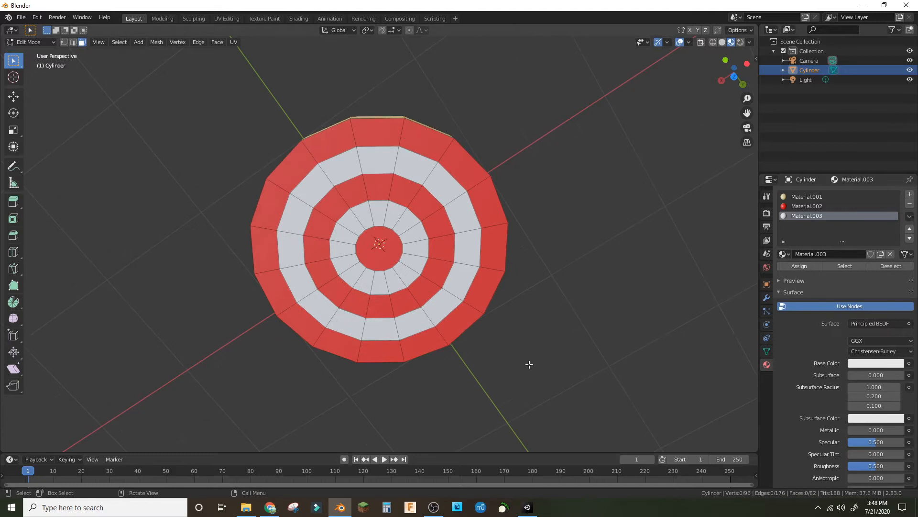
left_click(29, 41)
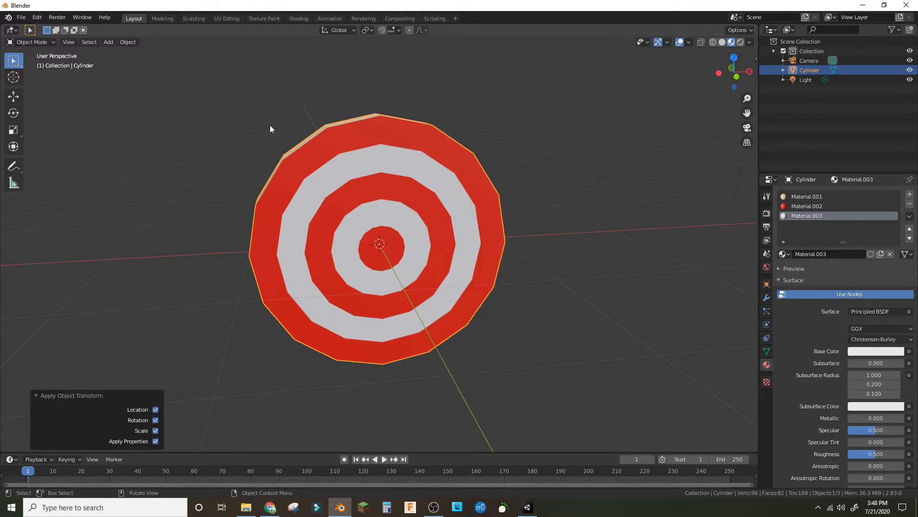
Apply All Transforms to the target in Object Mode via Ctrl+A.
left_click(21, 17)
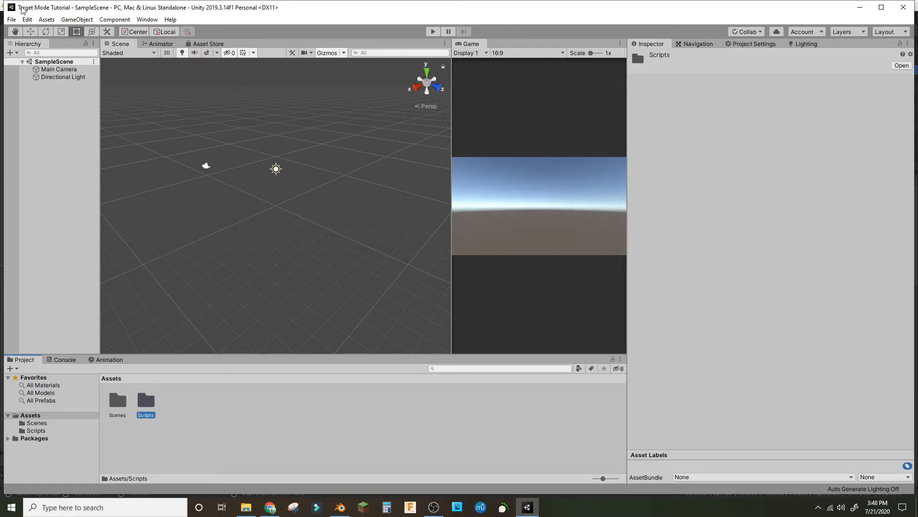
mouse_move(69, 10)
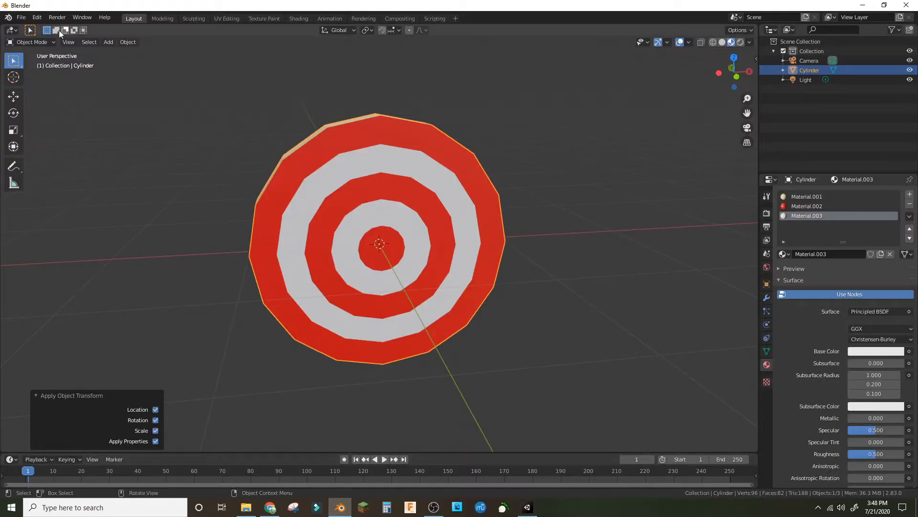
Start an FBX export and browse to the Unity project's Assets folder, naming the file Target.
left_click(21, 17)
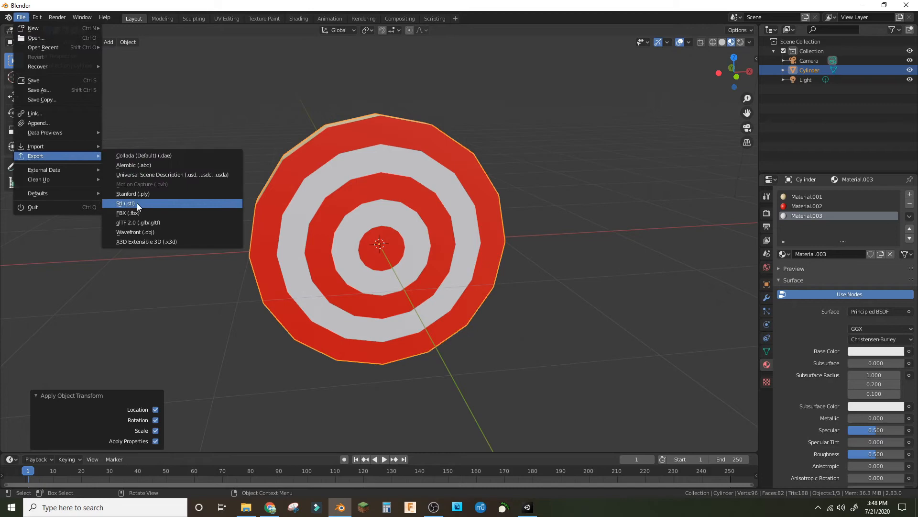
left_click(127, 213)
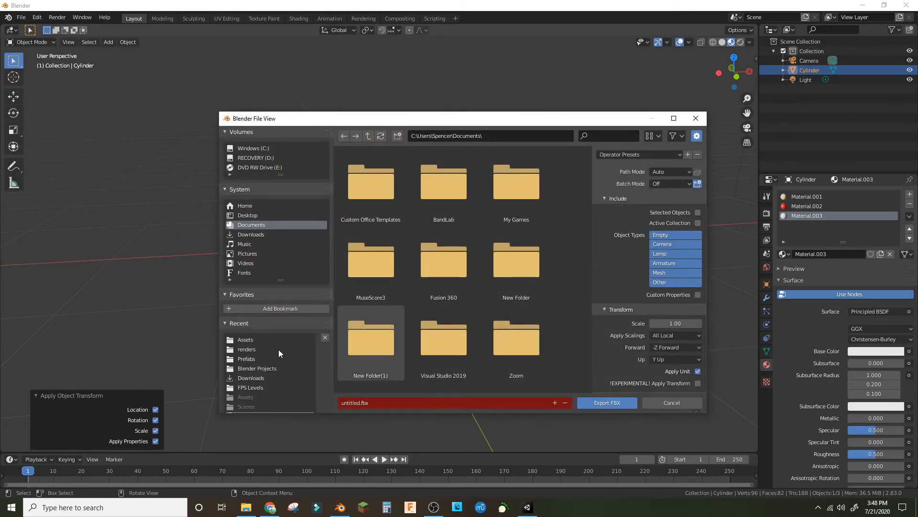
mouse_move(244, 221)
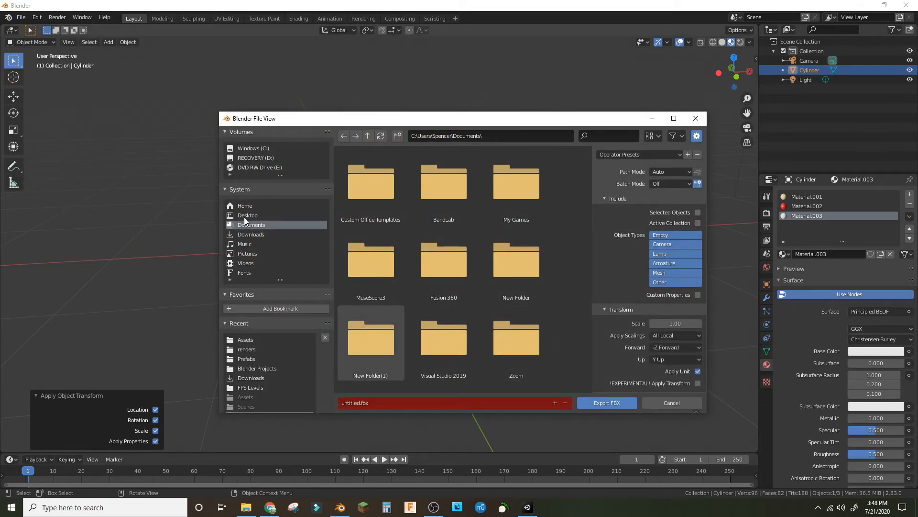
scroll("down", 3)
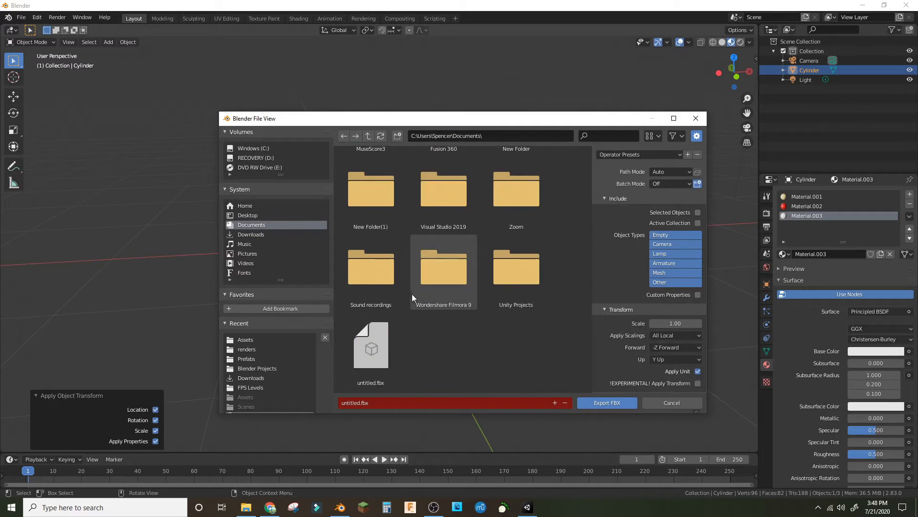
double_click(516, 266)
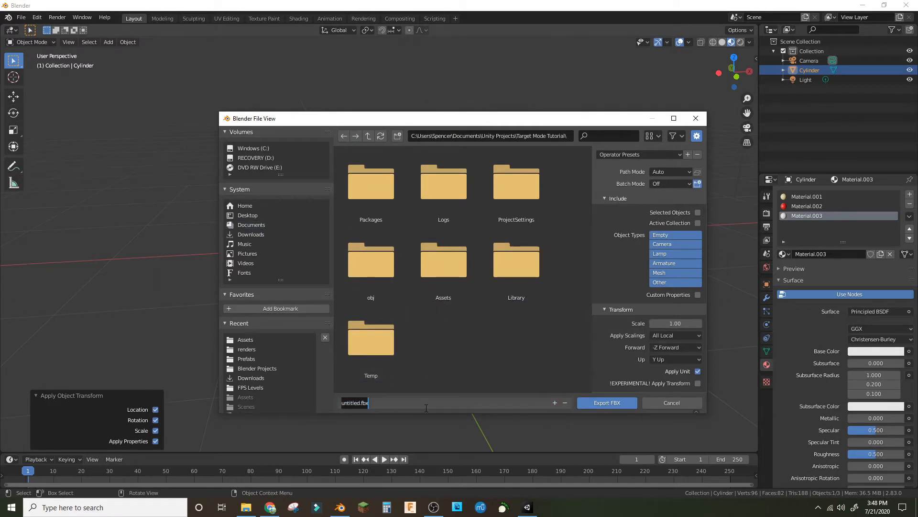
double_click(443, 261)
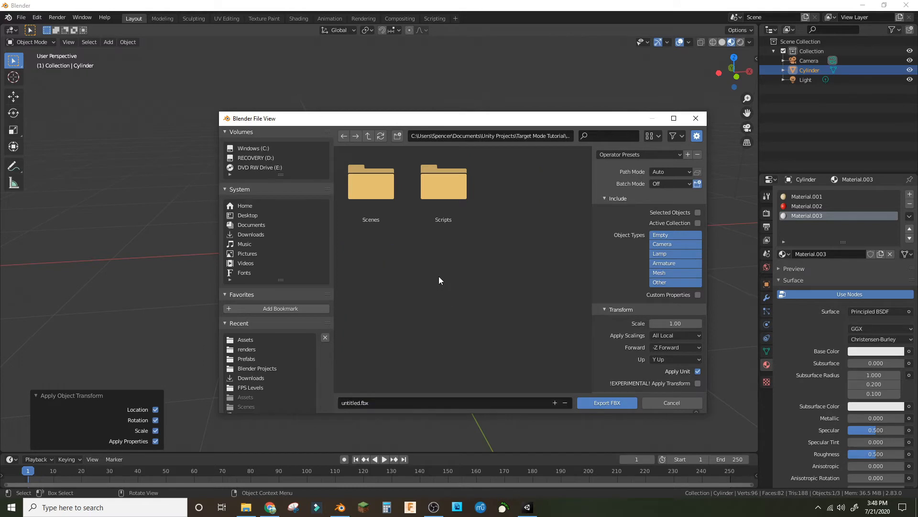
type("Target.fbx")
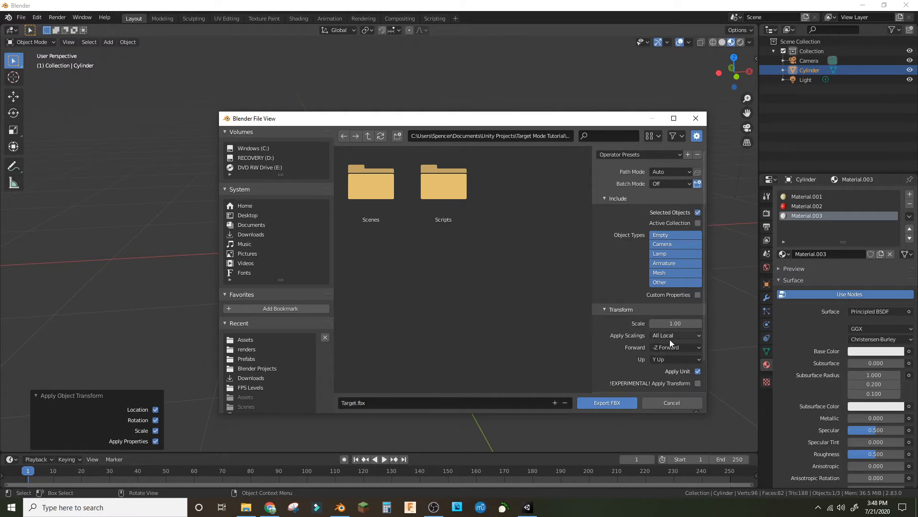
Set Apply Scalings to FBX Custom Scale and export the cylinder as Target.fbx.
left_click(674, 335)
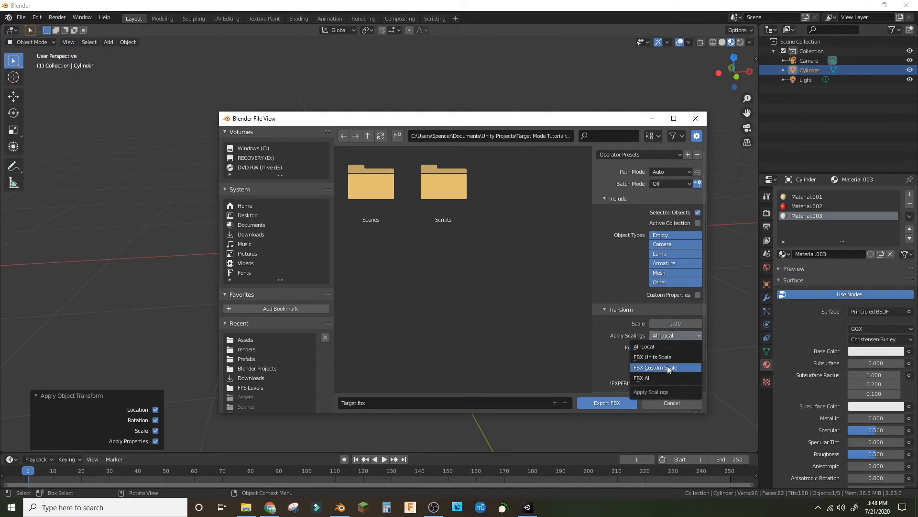
left_click(655, 367)
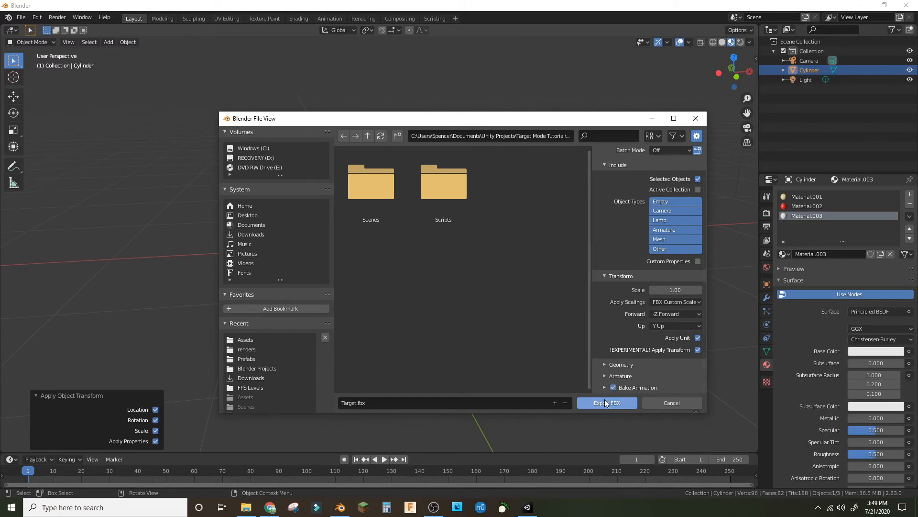
left_click(607, 403)
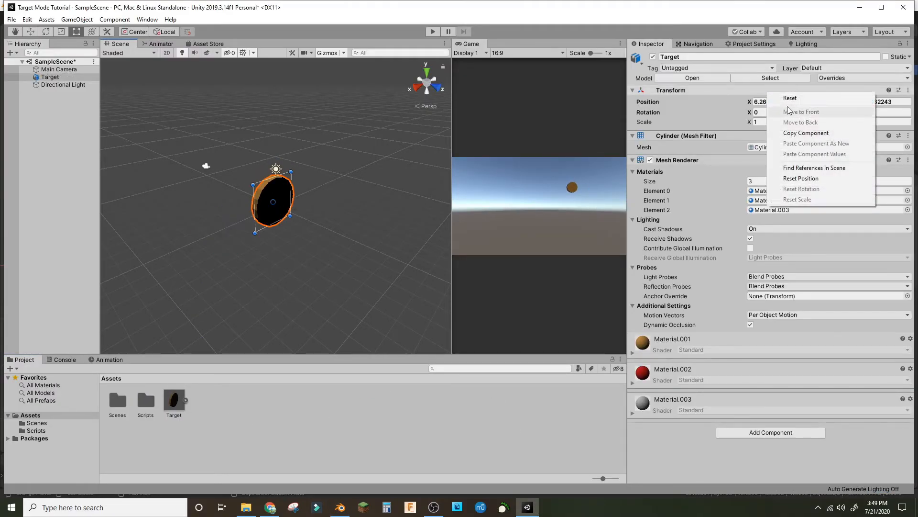
Reset the Target's Transform to the origin and generate lighting so the ring colours show.
left_click(790, 97)
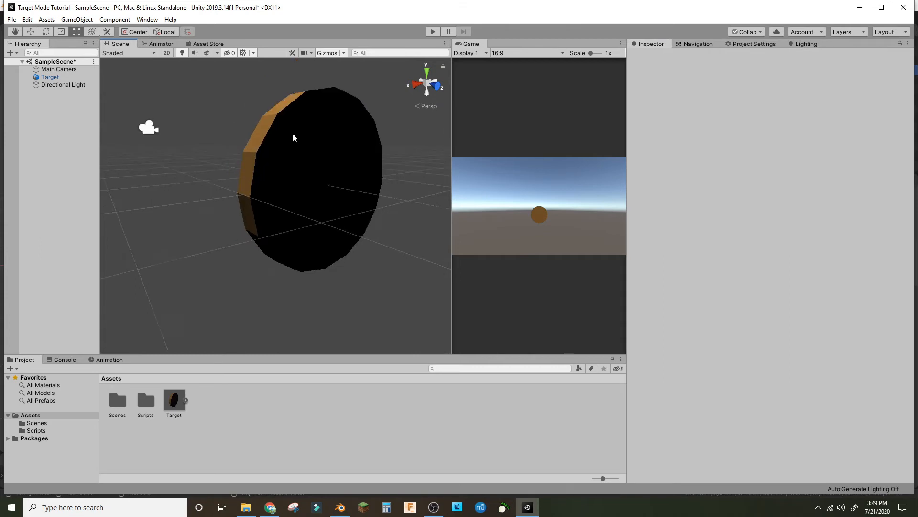
mouse_move(328, 137)
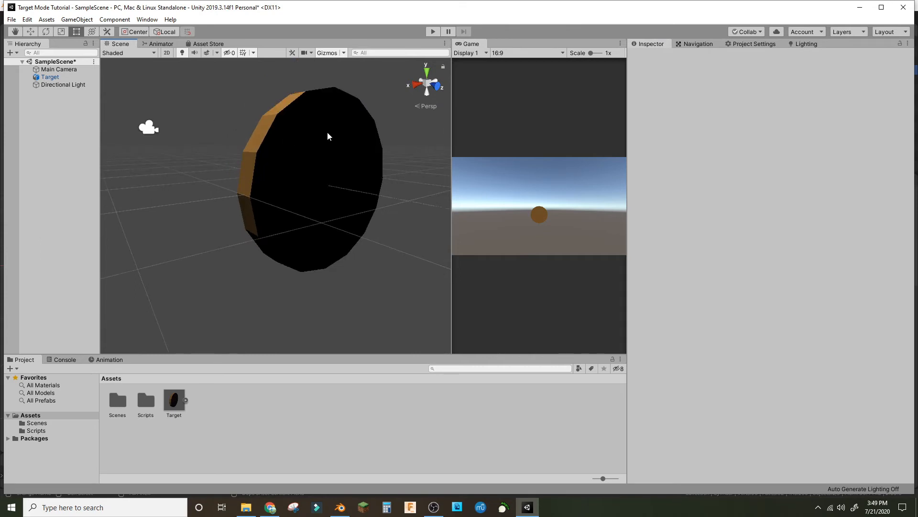
left_click(64, 84)
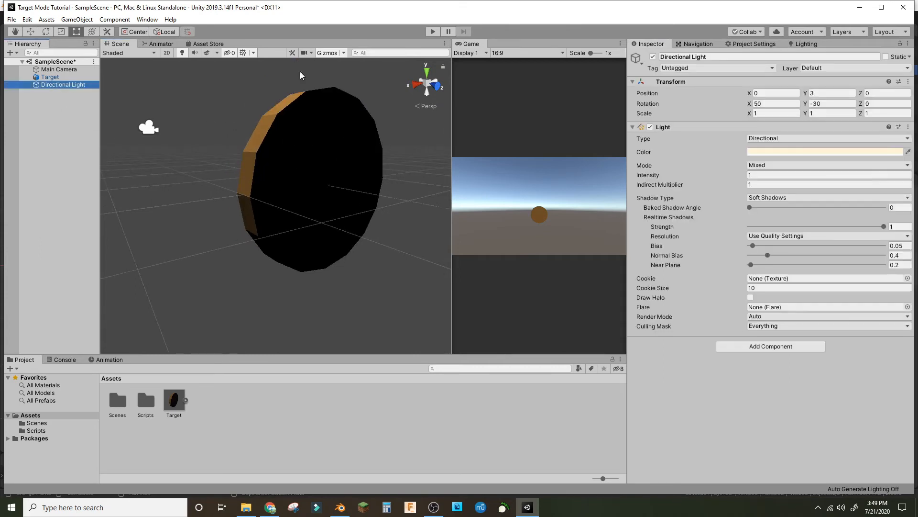
left_click(825, 152)
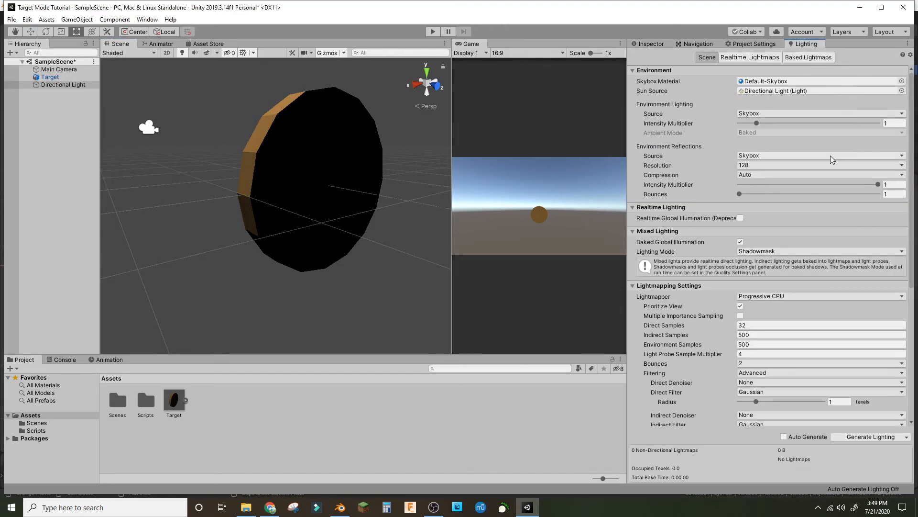
left_click(869, 436)
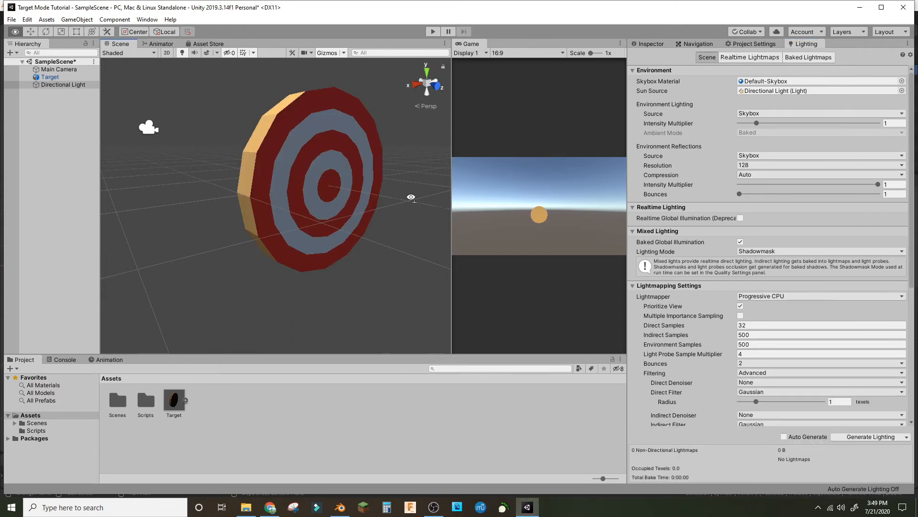
Create a new material named Red in the project Assets.
left_click(50, 77)
type("Red")
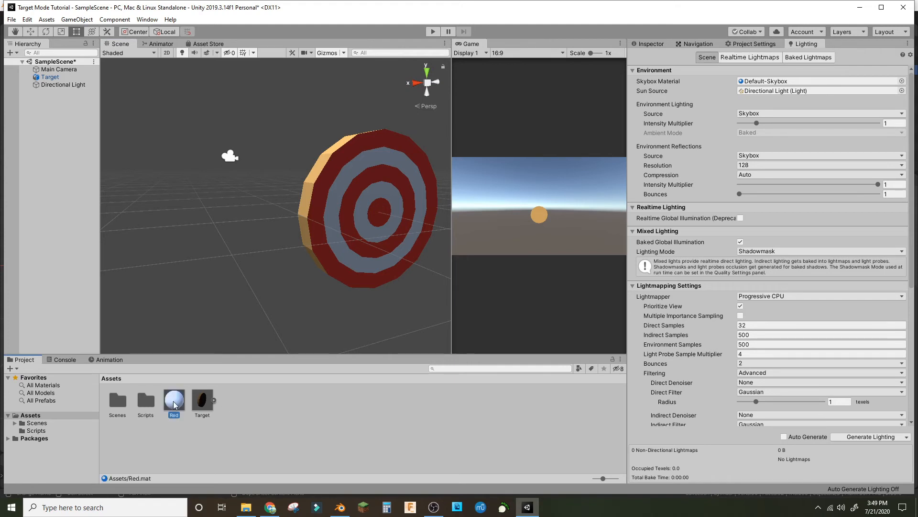
Set Red's Albedo to red and create White and orange Wood materials, then start a new folder.
left_click(175, 398)
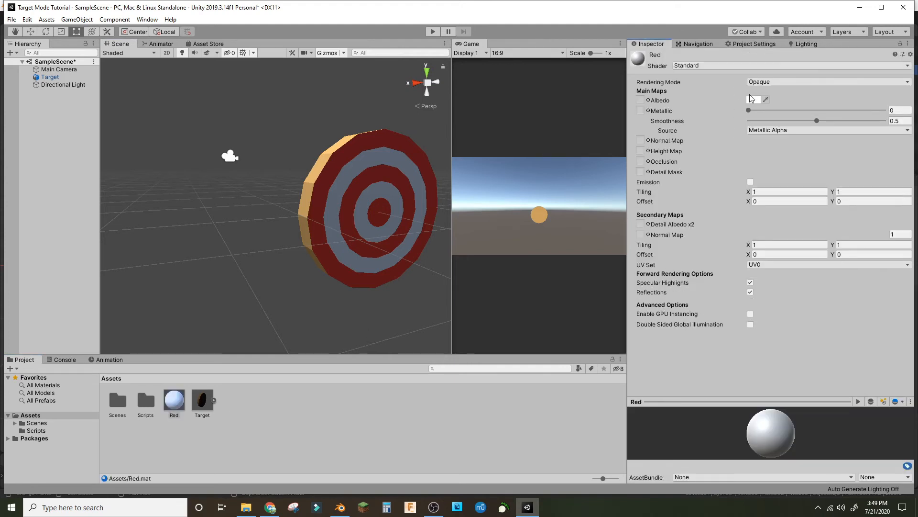
left_click(754, 99)
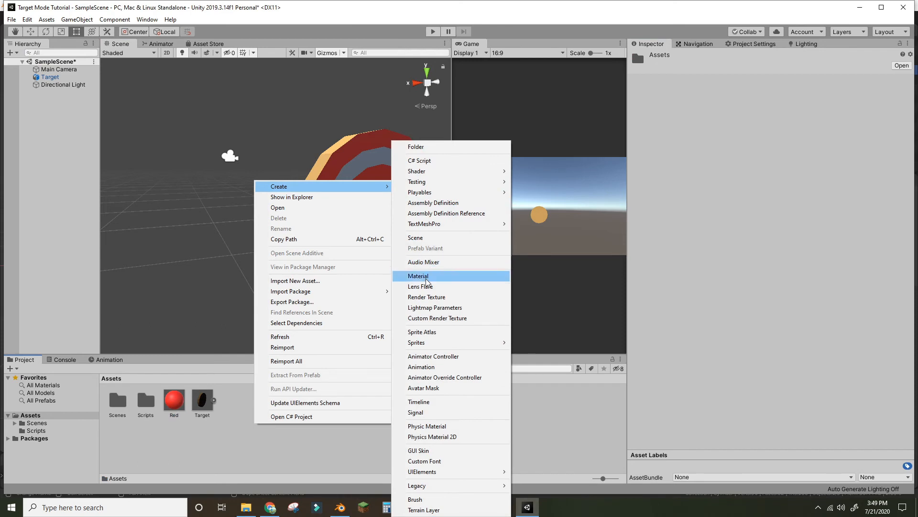
left_click(418, 276)
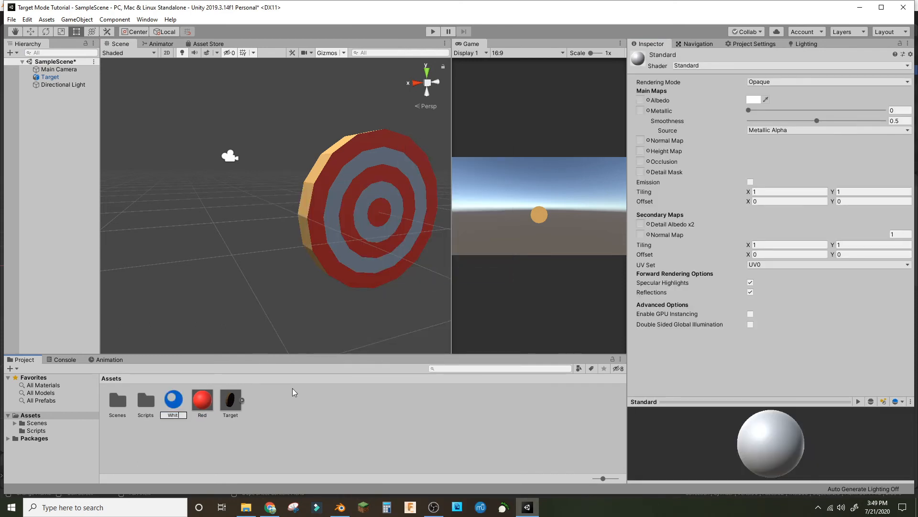
left_click(230, 401)
type("Wood")
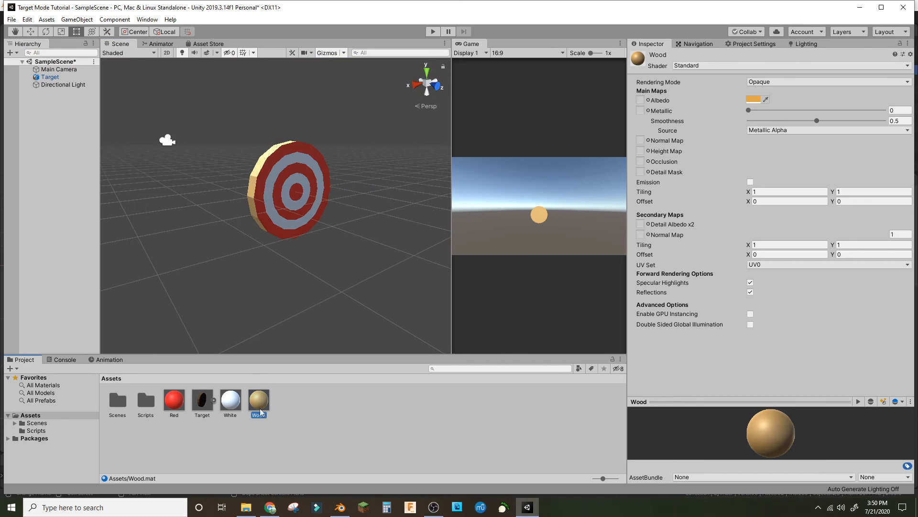
right_click(363, 427)
type("Mater")
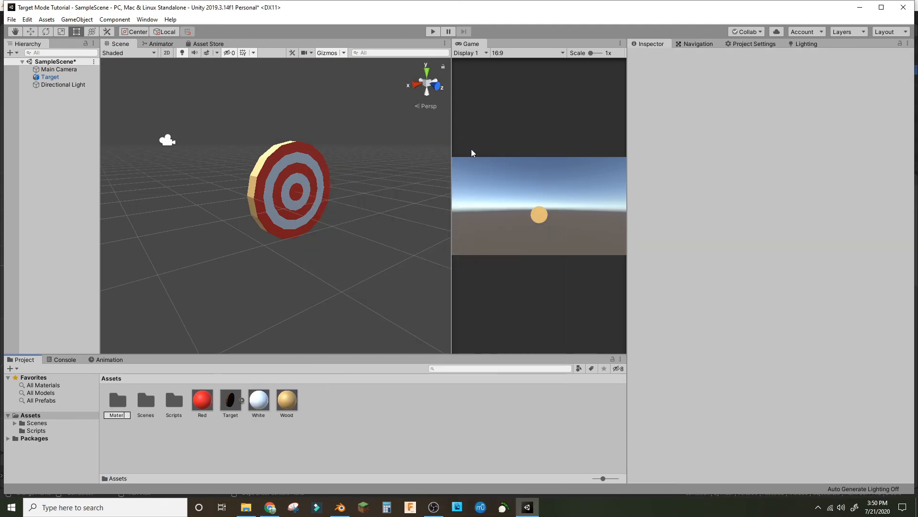
Name the Materials folder, move Red, White and Wood into it, and create a Prefabs folder.
left_click(117, 398)
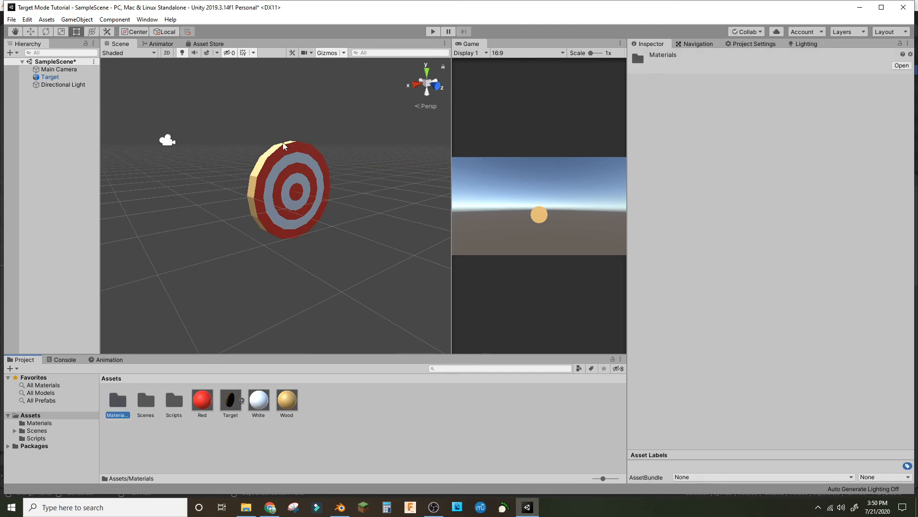
left_click(258, 398)
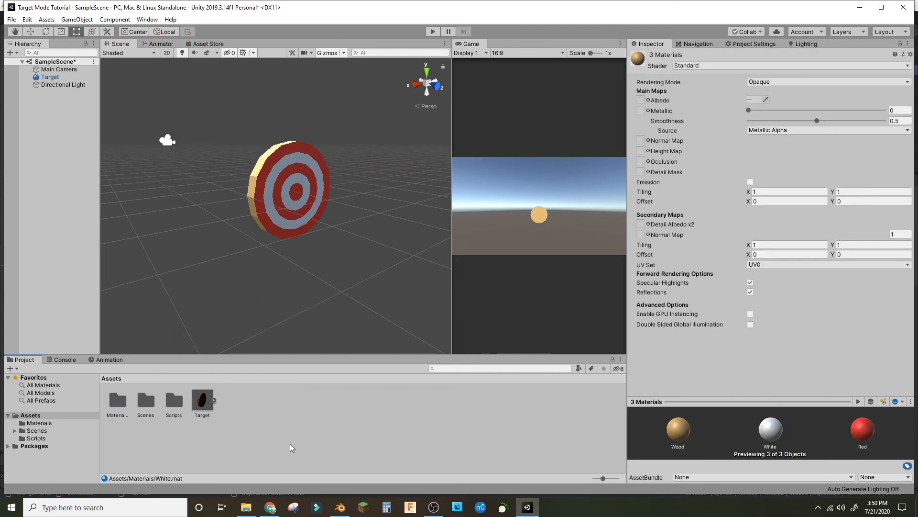
right_click(290, 448)
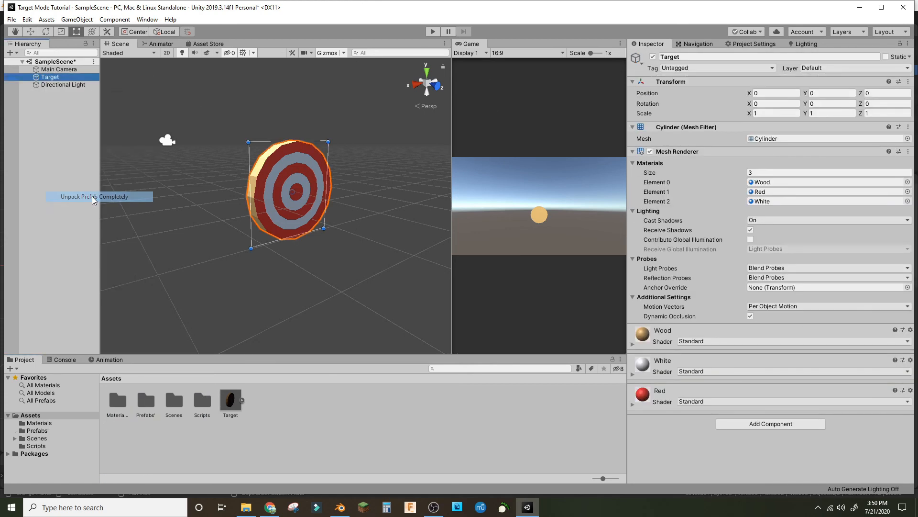
Check Target.prefab inside the Prefabs folder, then return to the top Assets folder.
left_click(93, 196)
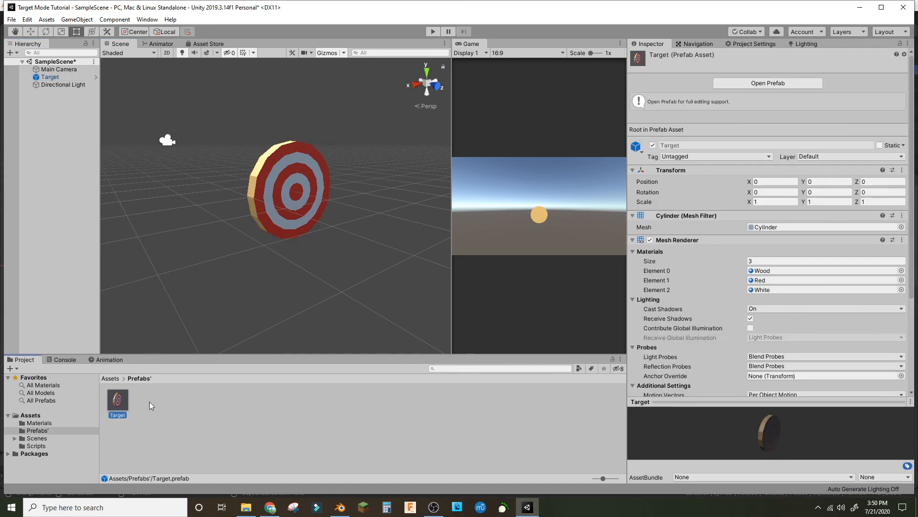
left_click(74, 105)
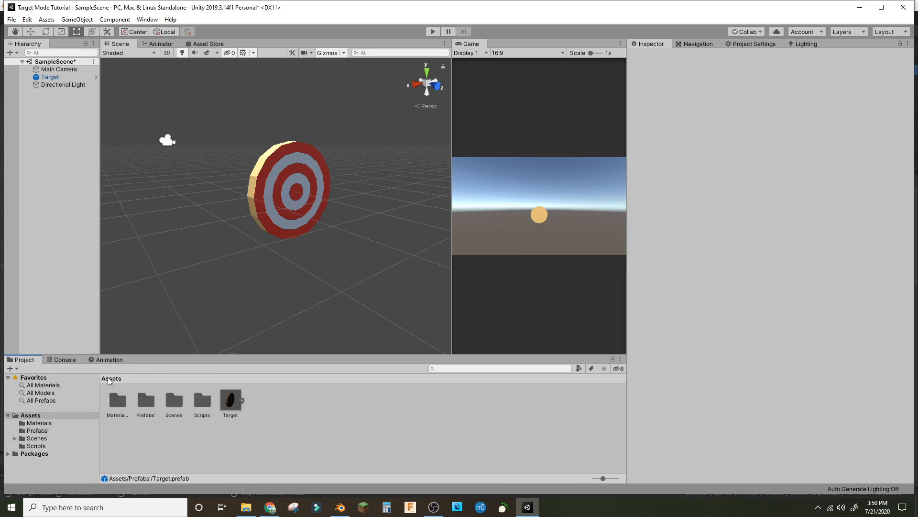
Show the context menu for the Prefabs folder, hovering over Rename.
right_click(146, 400)
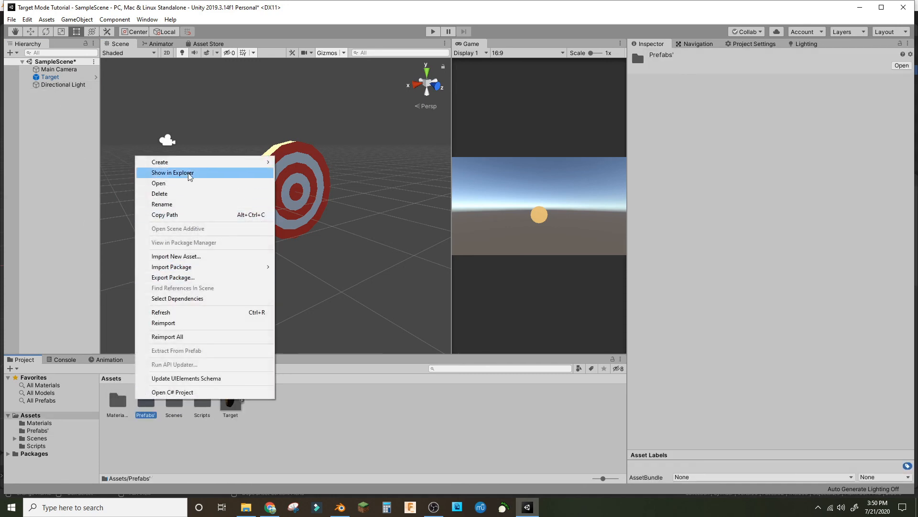
mouse_move(210, 193)
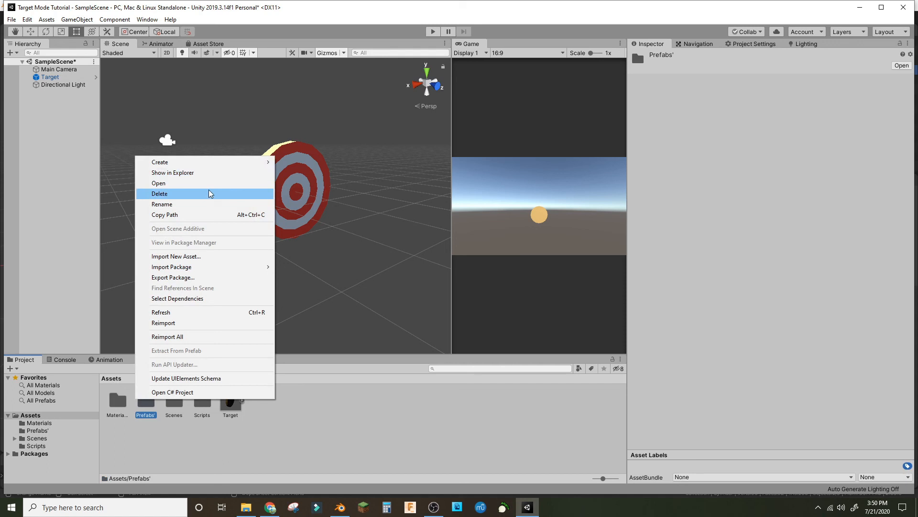
mouse_move(201, 244)
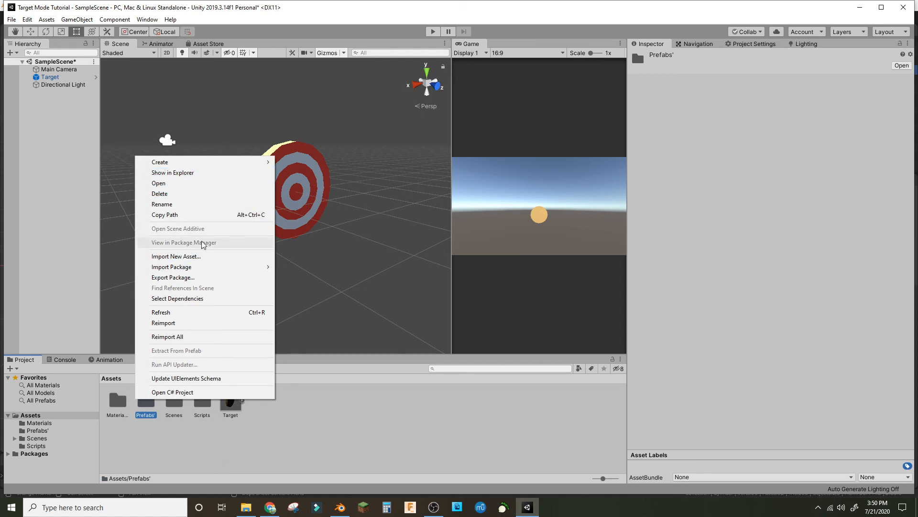
mouse_move(176, 204)
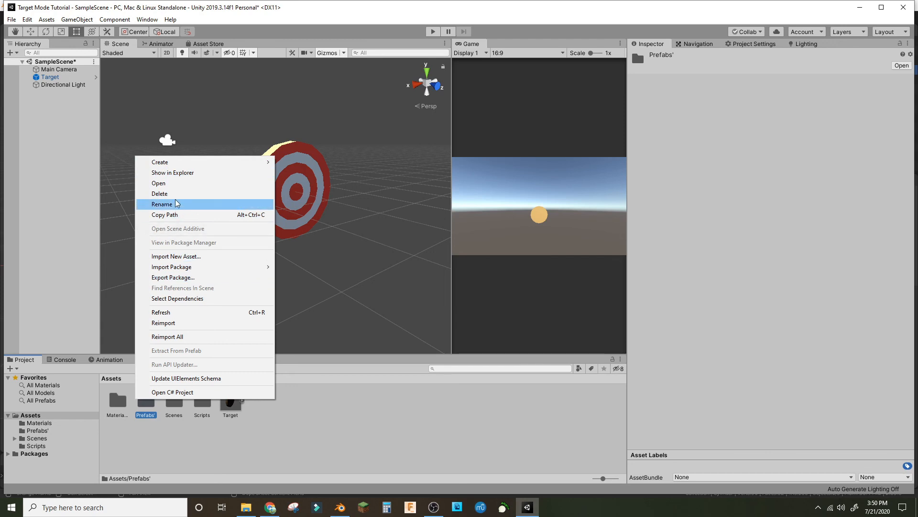
mouse_move(145, 239)
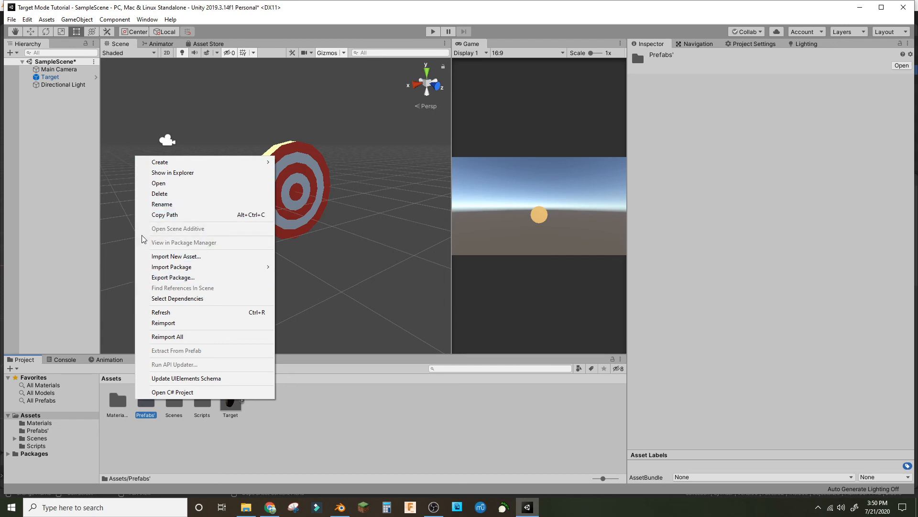
mouse_move(173, 204)
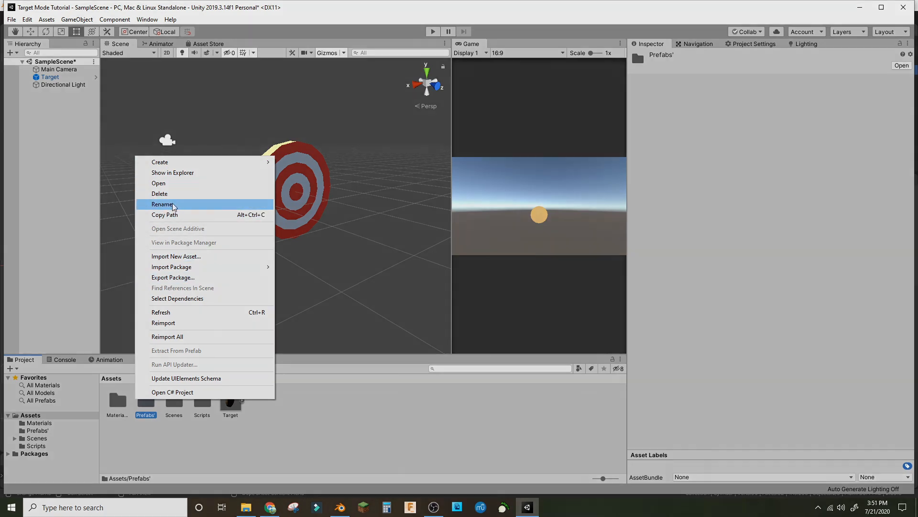